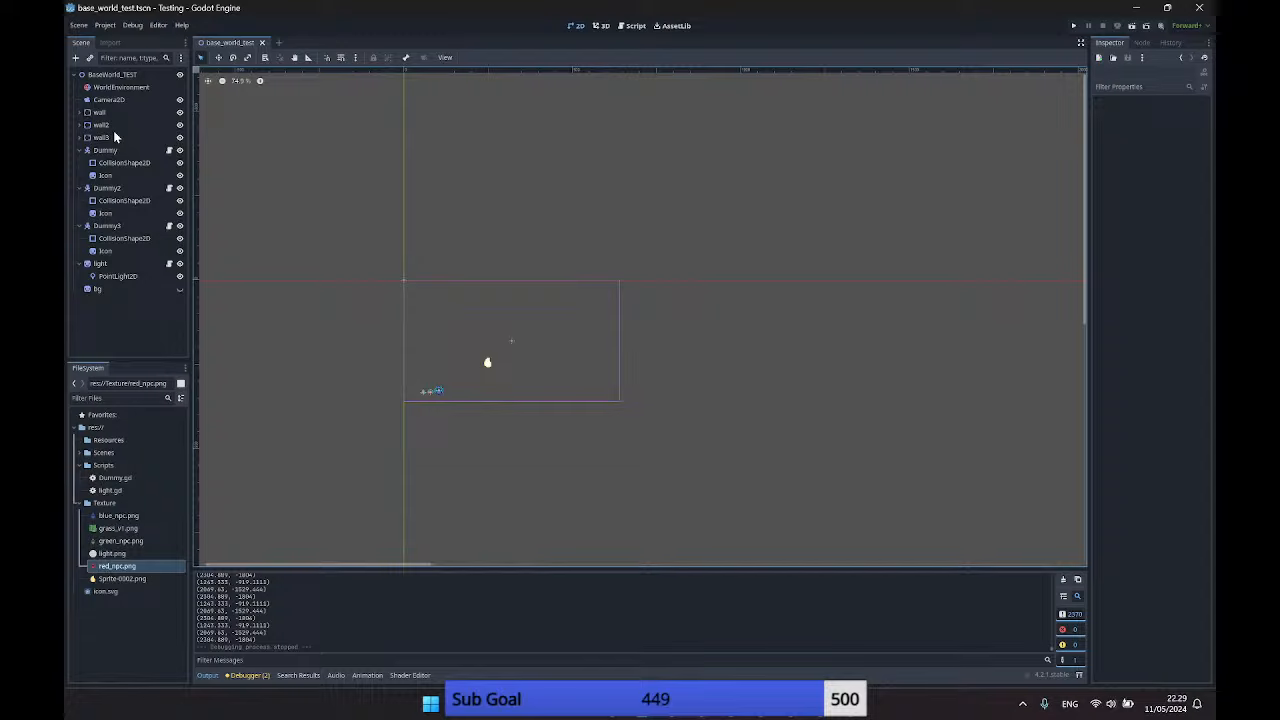
{"action": "mouse_move", "coordinate": [376, 176]}
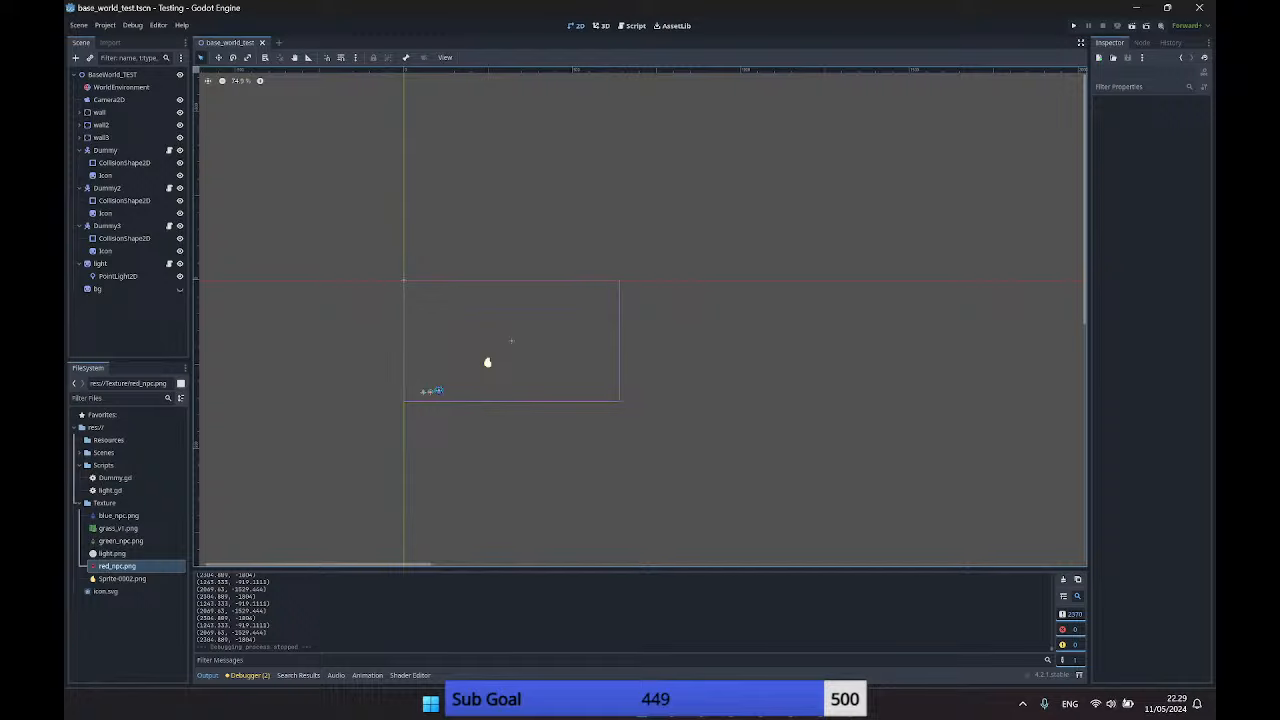
{"action": "mouse_move", "coordinate": [156, 158]}
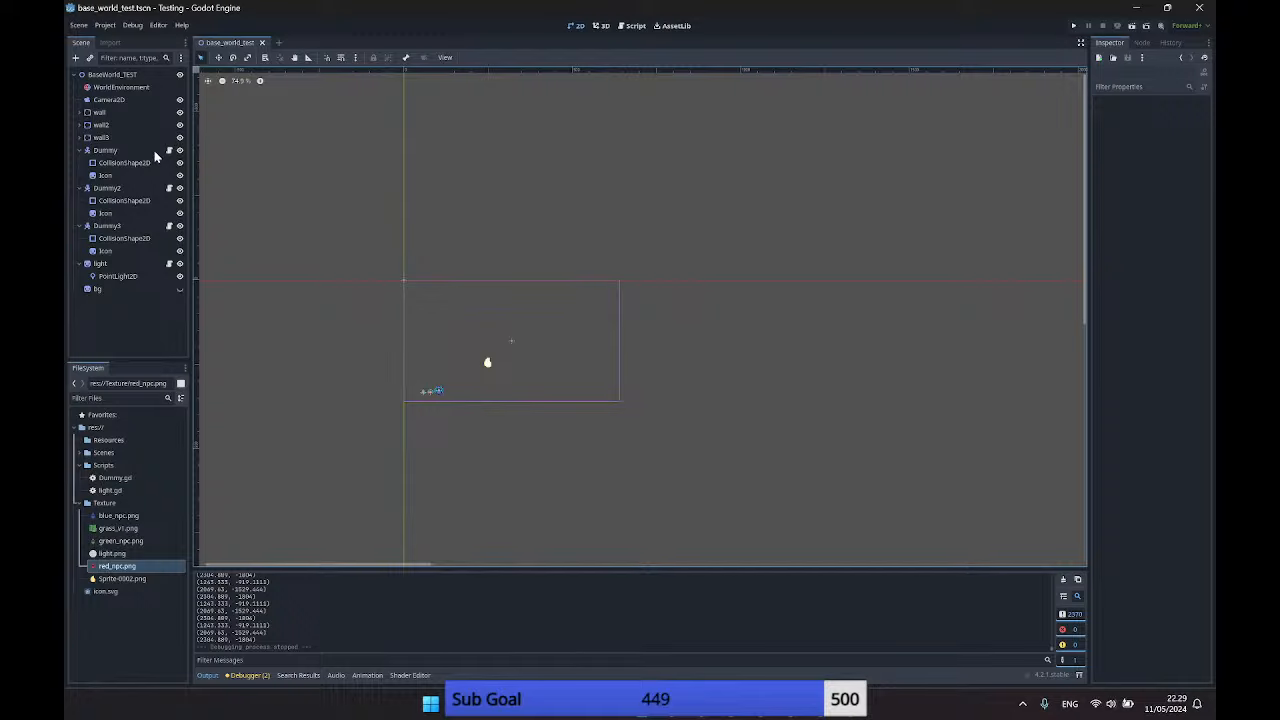
- Select the Camera2D node and set its Zoom to 0.2 so it covers a larger area
{"action": "left_click", "coordinate": [108, 100]}
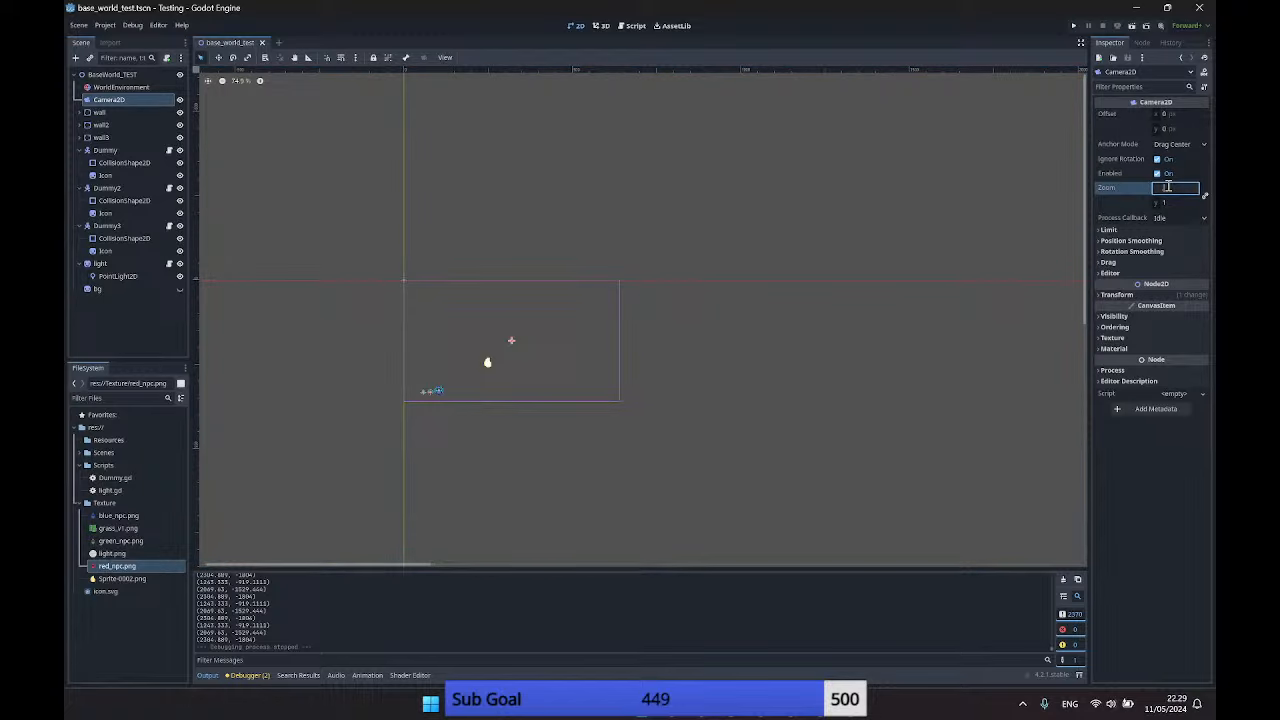
{"action": "type", "text": "0.2"}
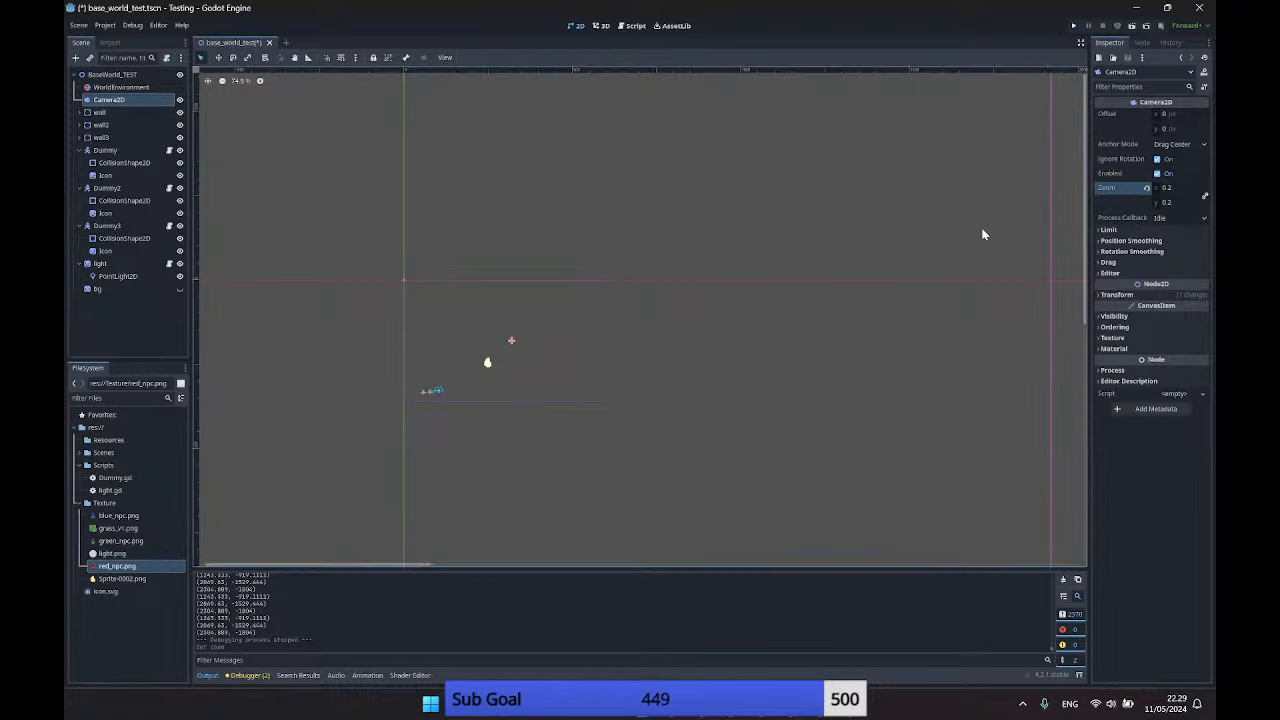